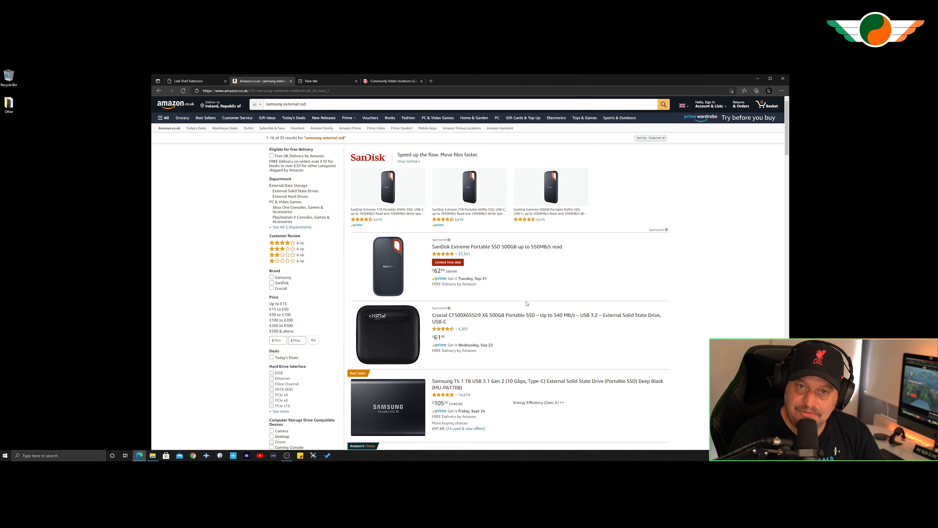
mouse_move(589, 299)
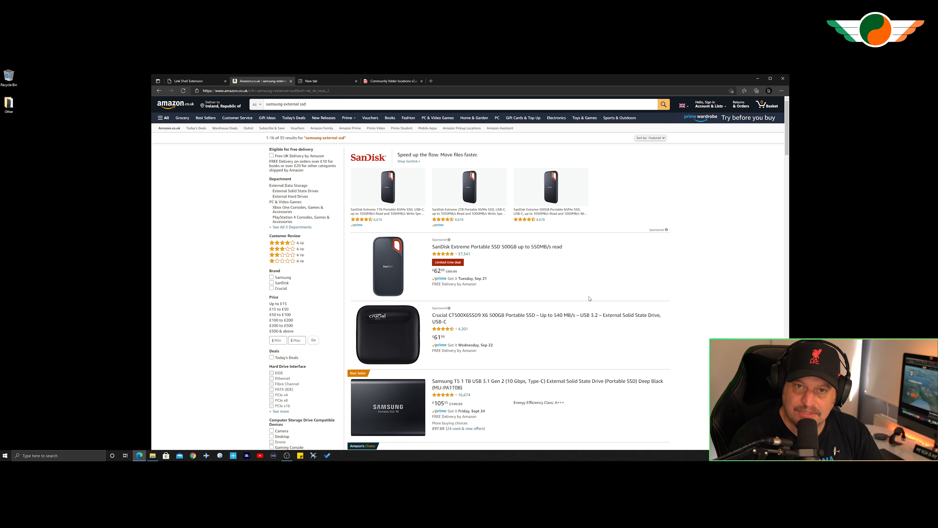
Step: Copy the Community folder from the Packages folder
scroll("down", 3)
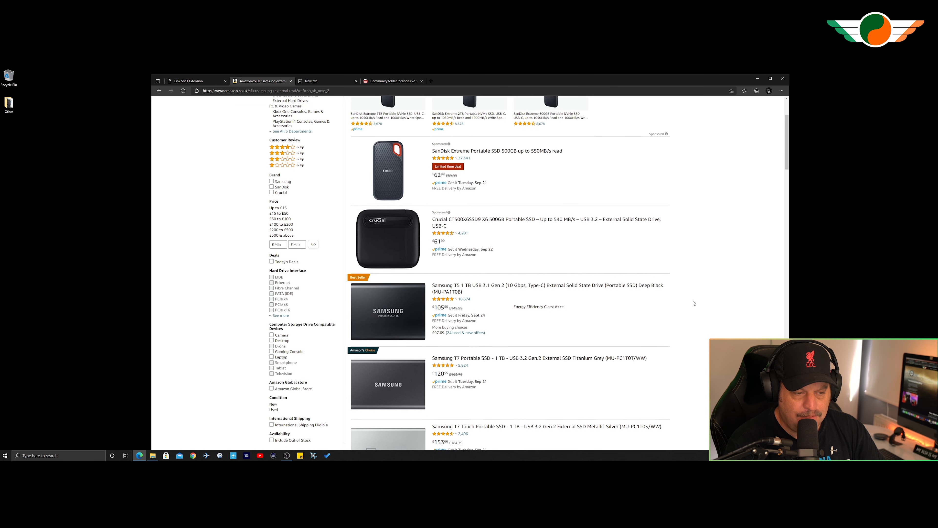
scroll("down", 3)
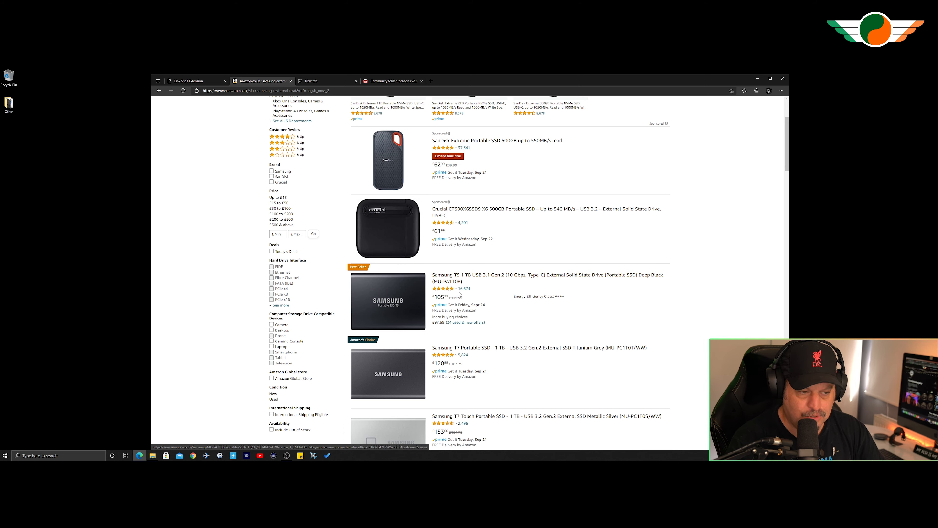
mouse_move(449, 354)
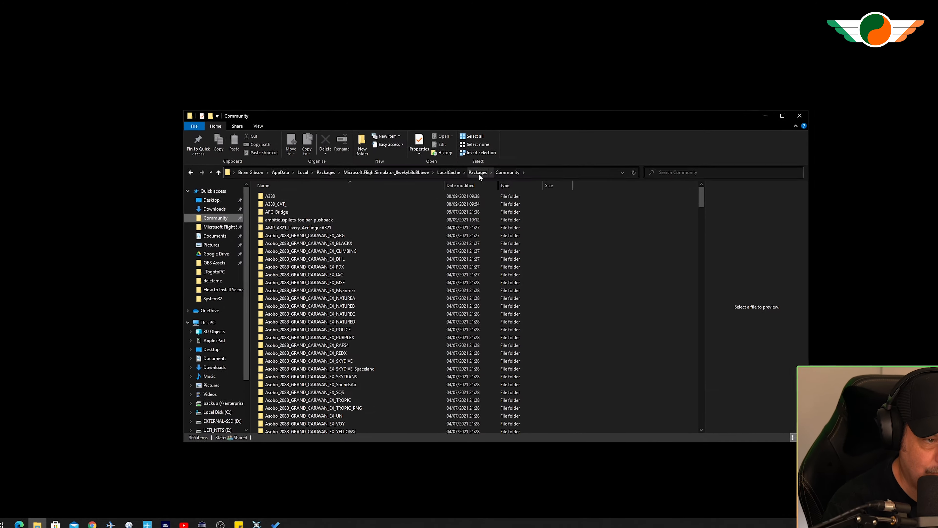
left_click(477, 172)
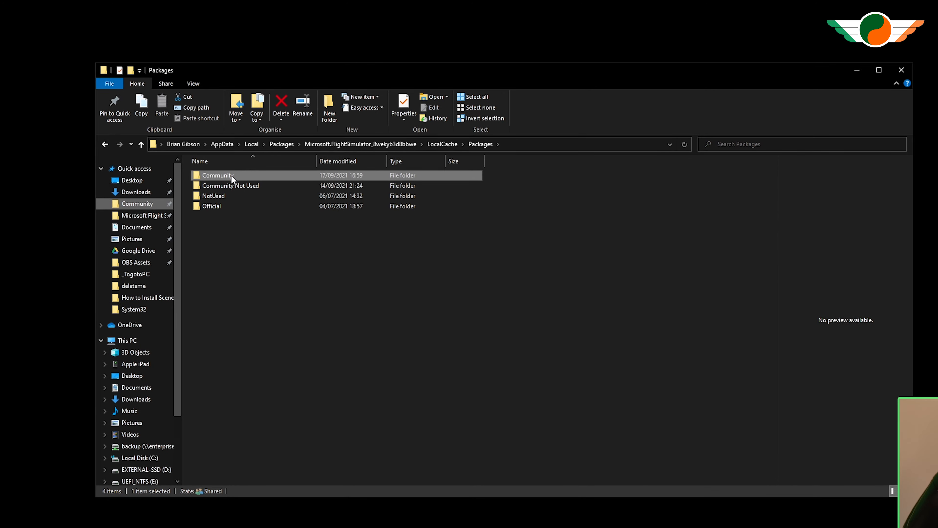
right_click(230, 174)
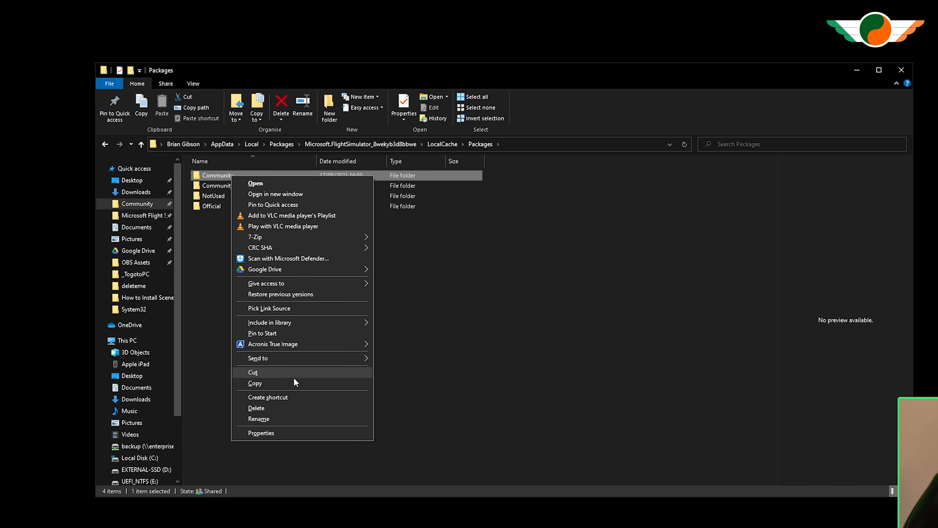
left_click(252, 371)
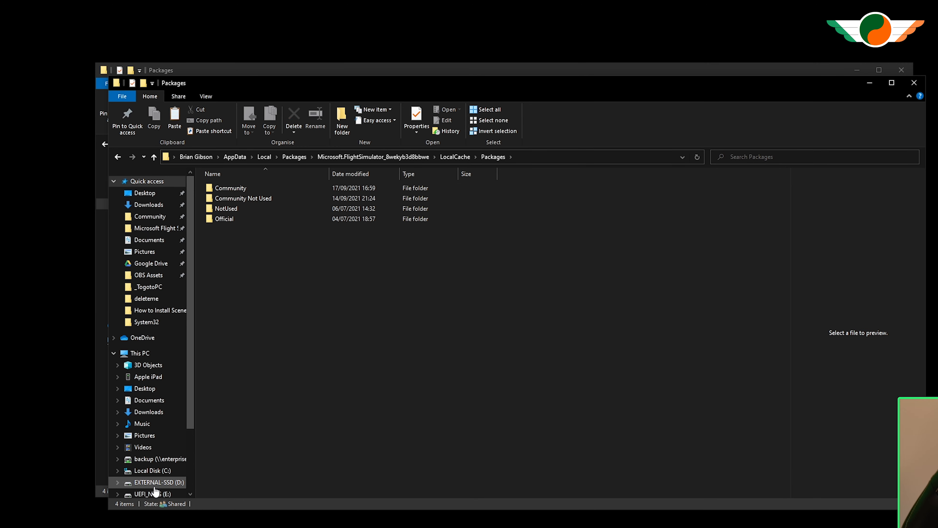
Step: Paste the Community folder onto the Backup (F:) and EXTERNAL-SSD (D:) drives
scroll("down", 3)
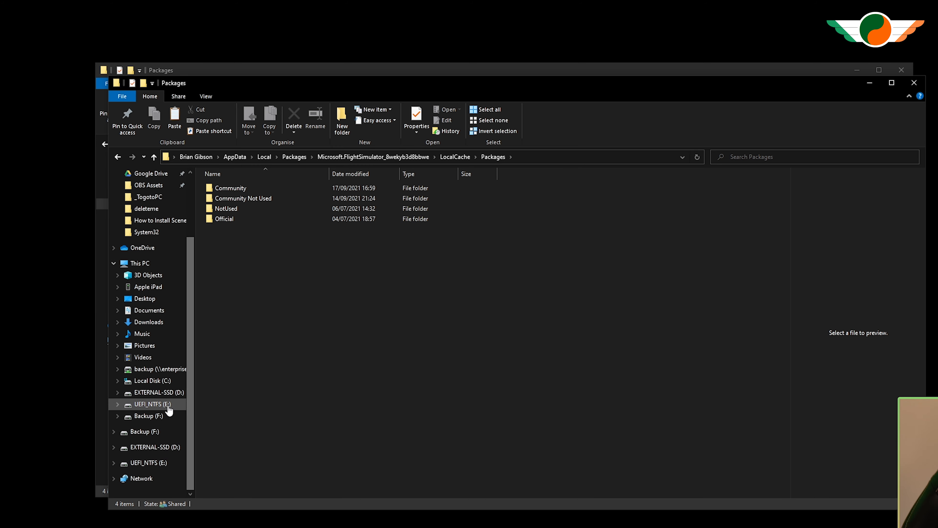
left_click(151, 416)
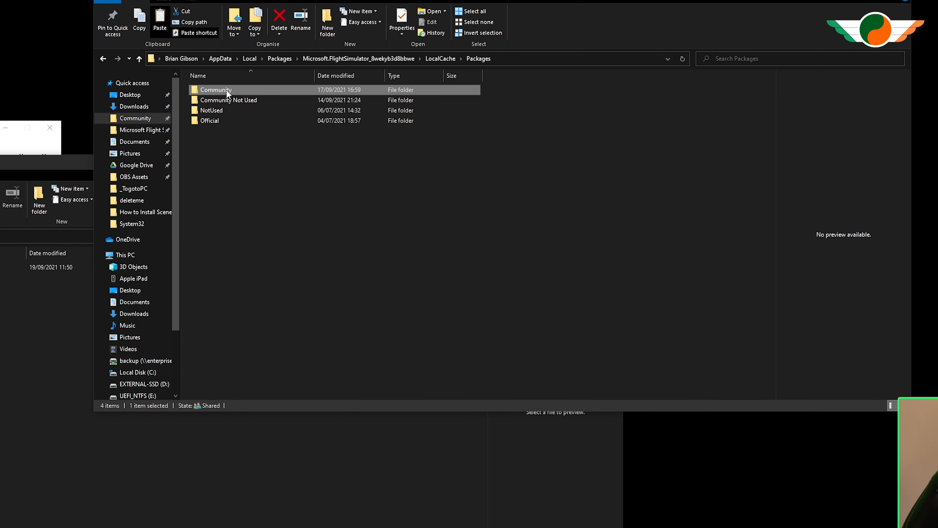
right_click(214, 89)
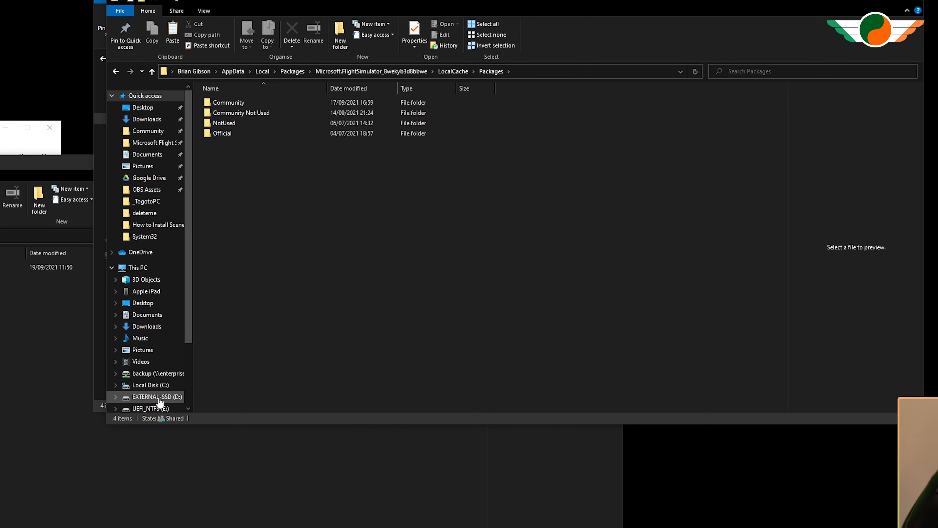
left_click(156, 397)
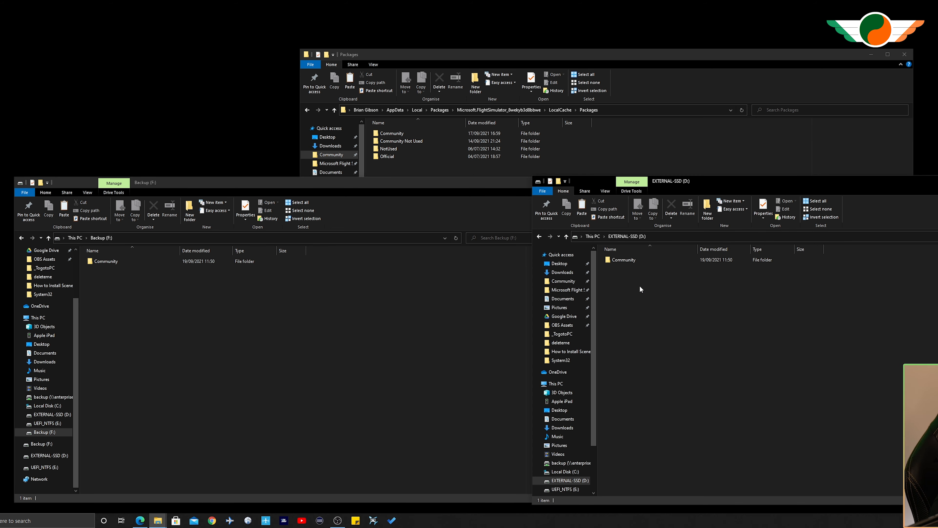
mouse_move(627, 275)
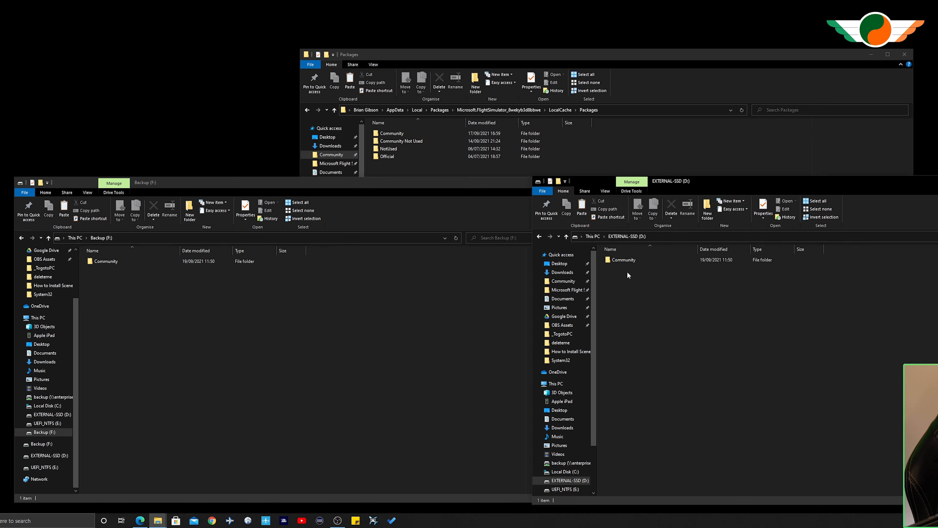
mouse_move(629, 287)
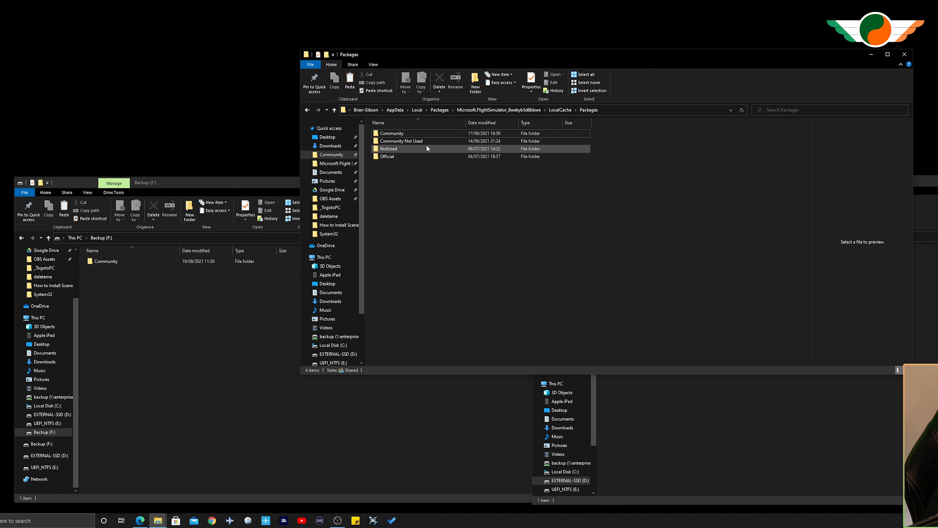
Step: Rename the original Community folder in Packages to Community1
left_click(392, 133)
type("1")
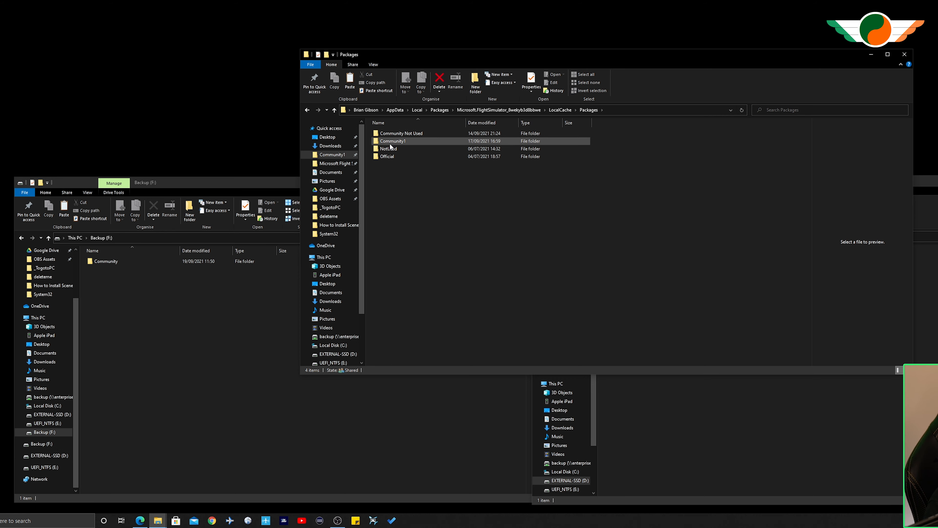
left_click(393, 141)
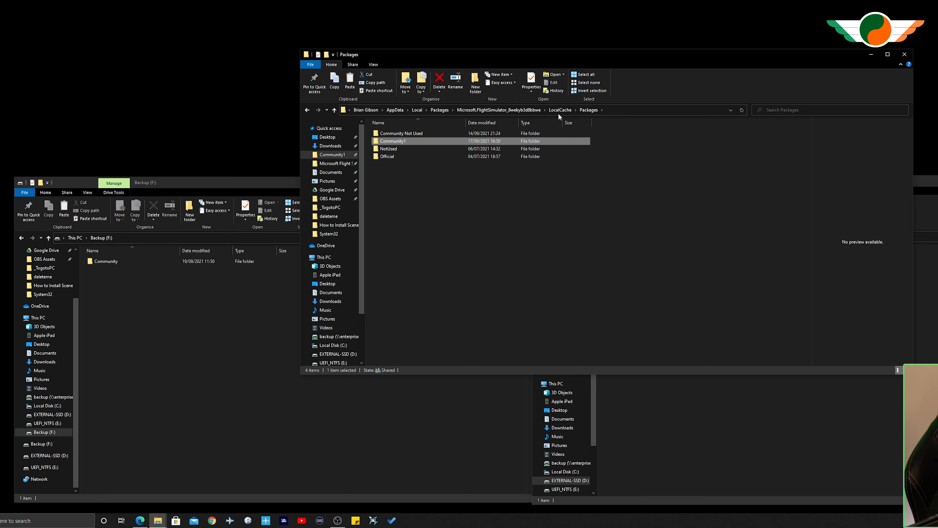
mouse_move(615, 111)
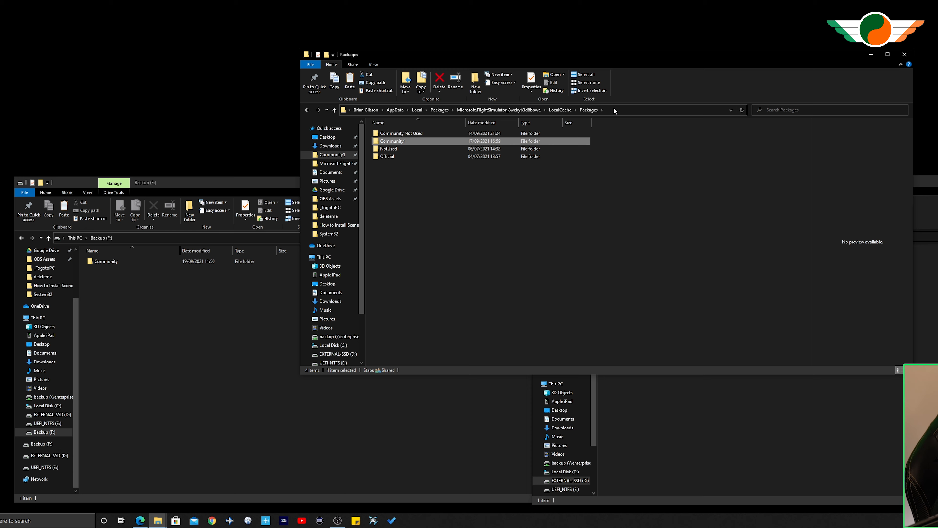
mouse_move(661, 235)
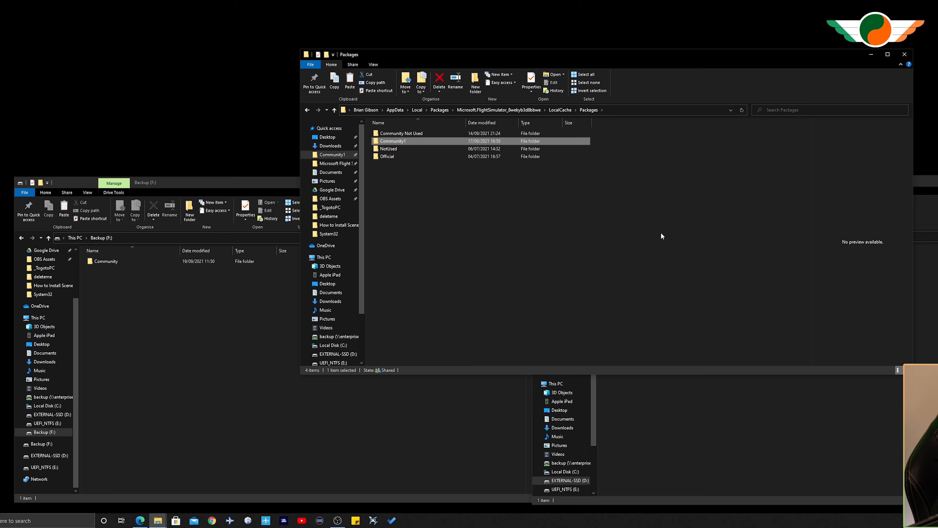
mouse_move(485, 184)
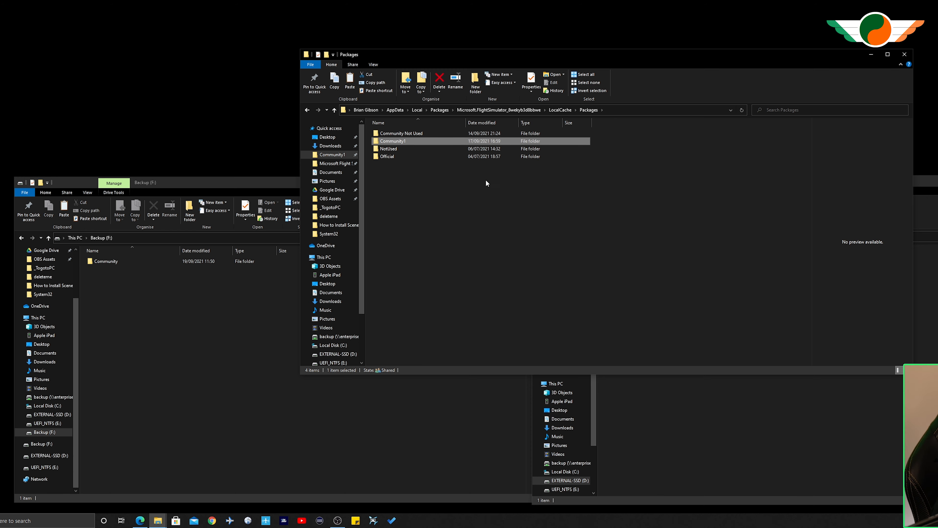
mouse_move(571, 208)
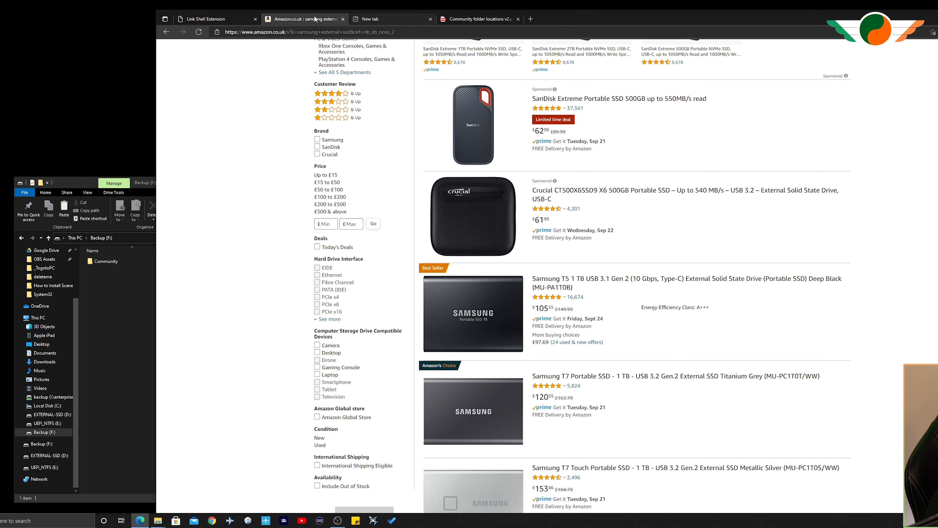
Step: View the Link Shell Extension homepage in the browser
left_click(215, 18)
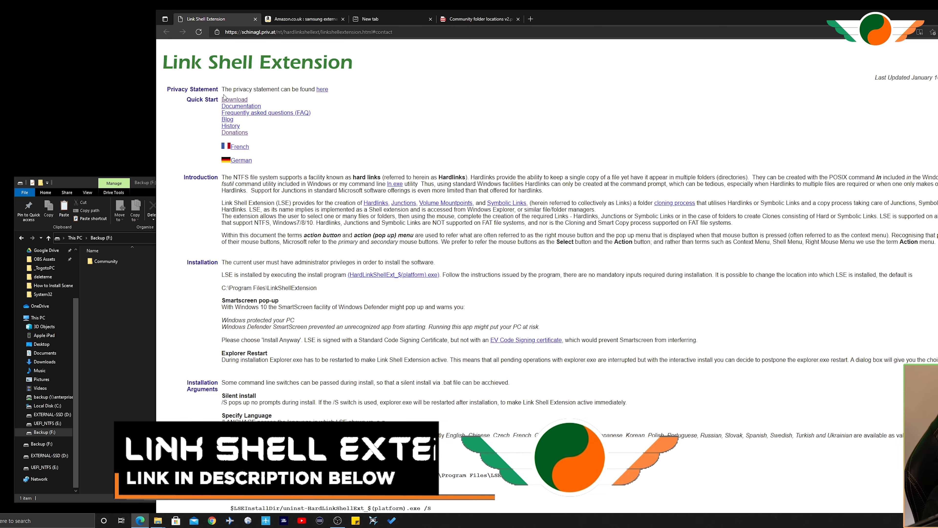
scroll("down", 3)
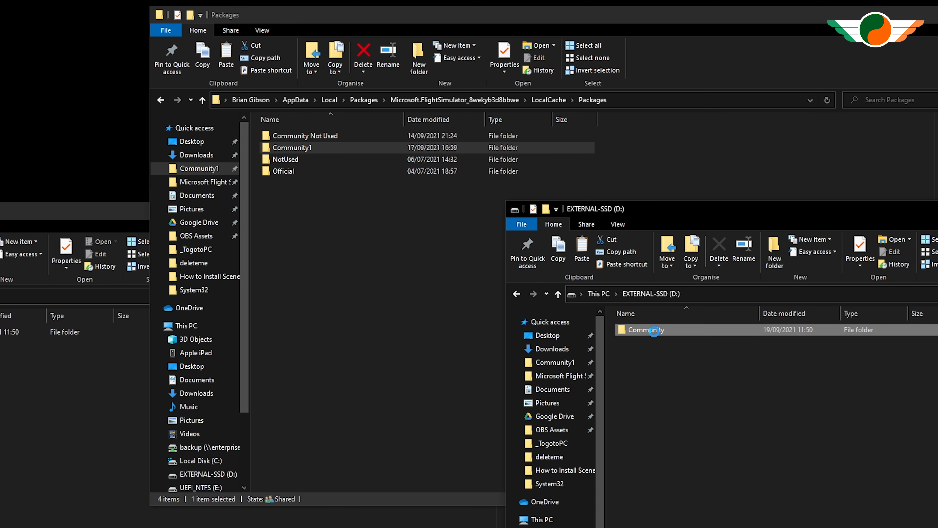
Step: Pick the SSD Community folder as link source and drop it as a junction into Packages
right_click(646, 329)
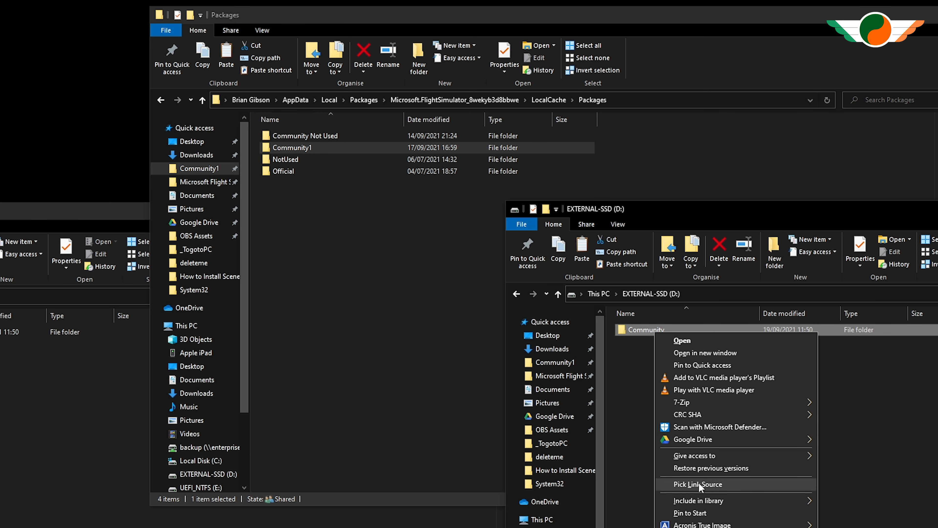
mouse_move(677, 488)
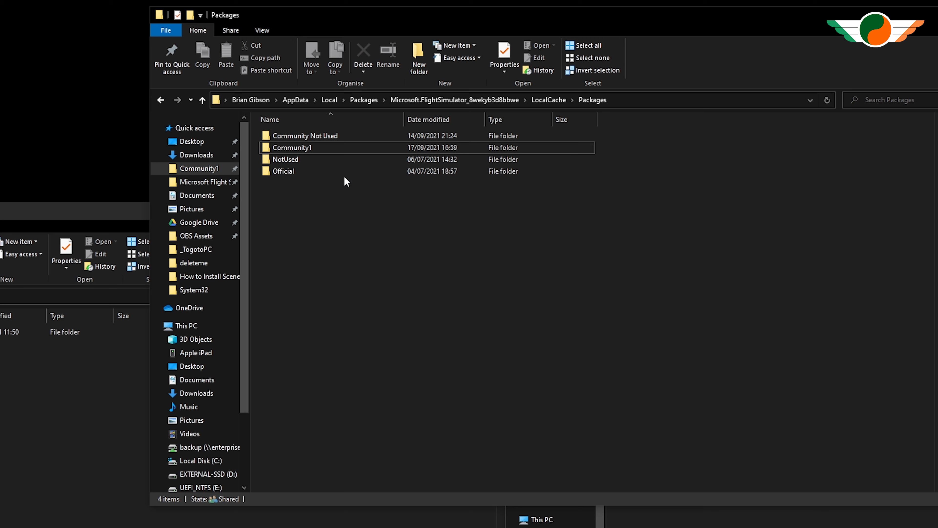
mouse_move(352, 190)
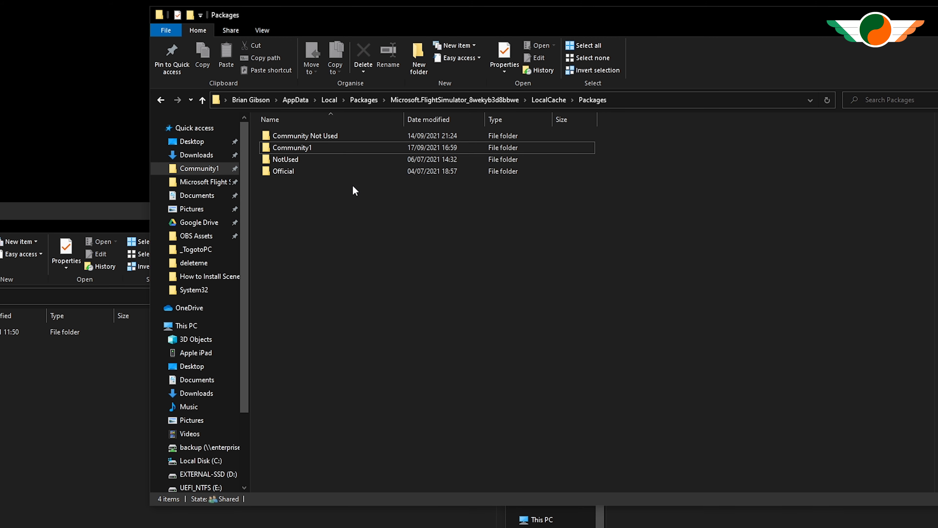
mouse_move(296, 100)
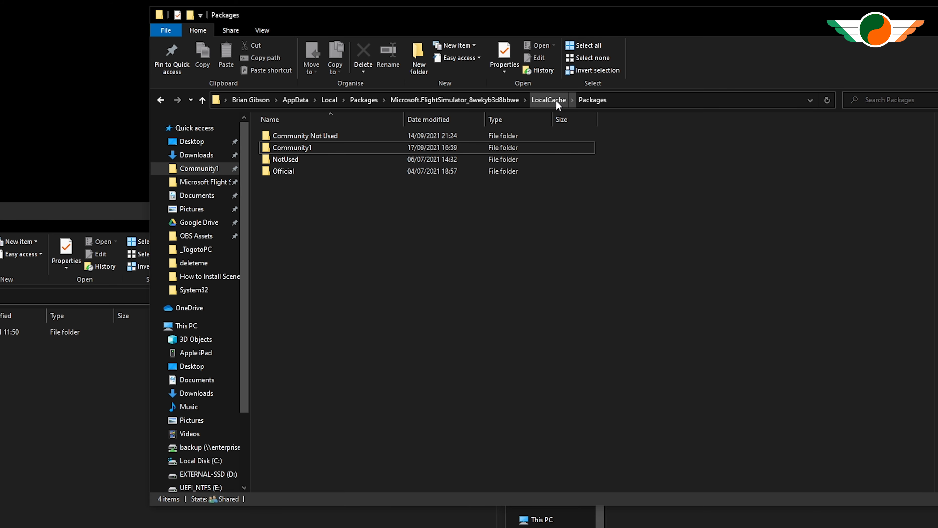
left_click(547, 99)
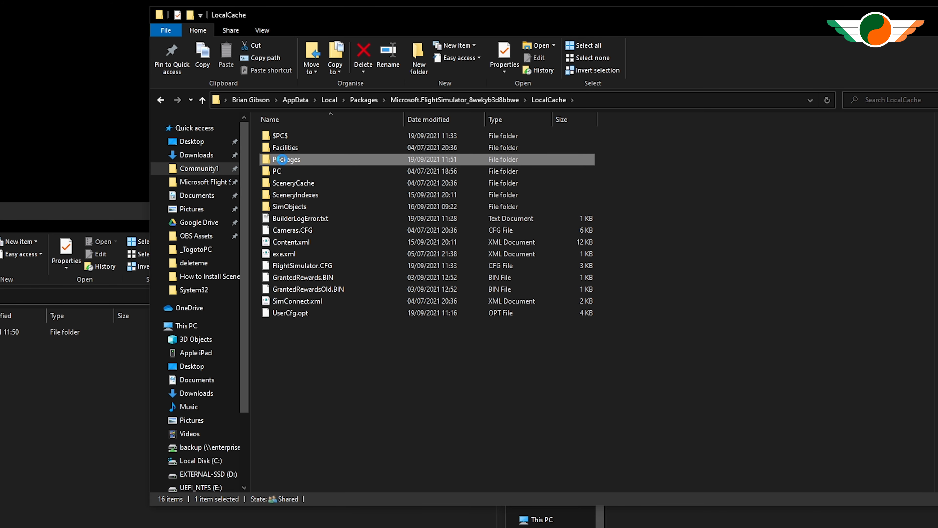
right_click(286, 159)
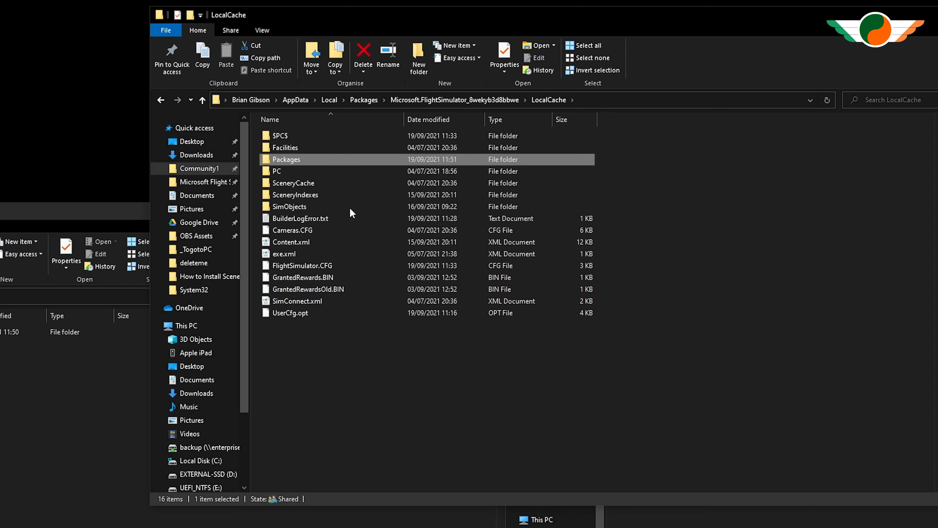
Step: Verify the new linked Community folder inside Packages alongside Community1
double_click(285, 160)
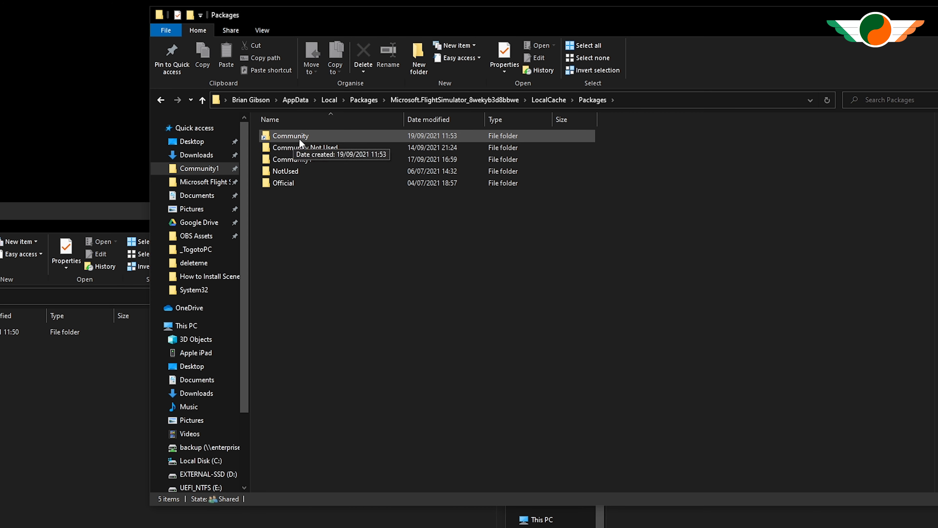
left_click(306, 147)
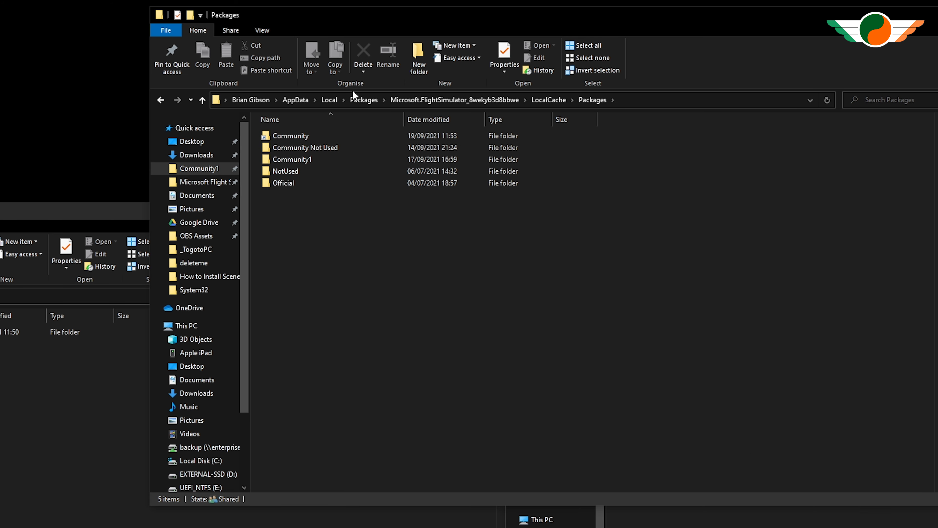
double_click(290, 135)
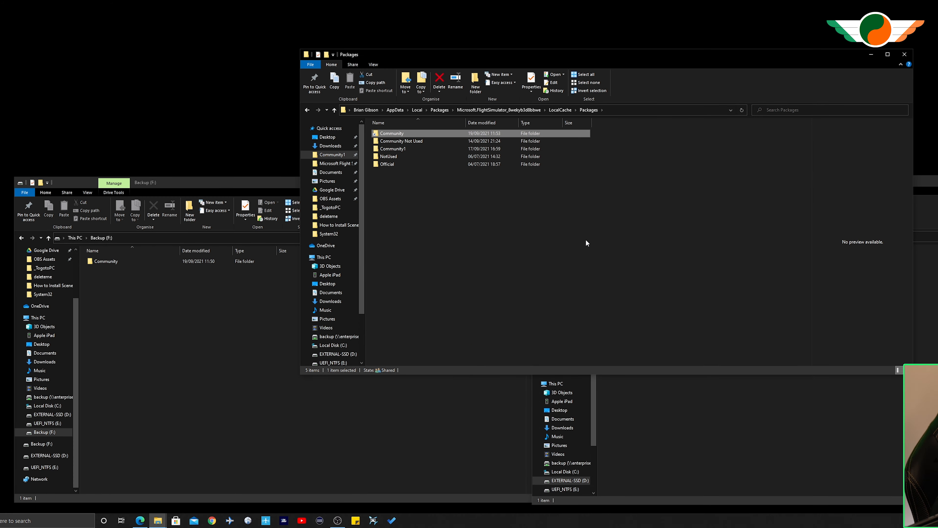
mouse_move(391, 139)
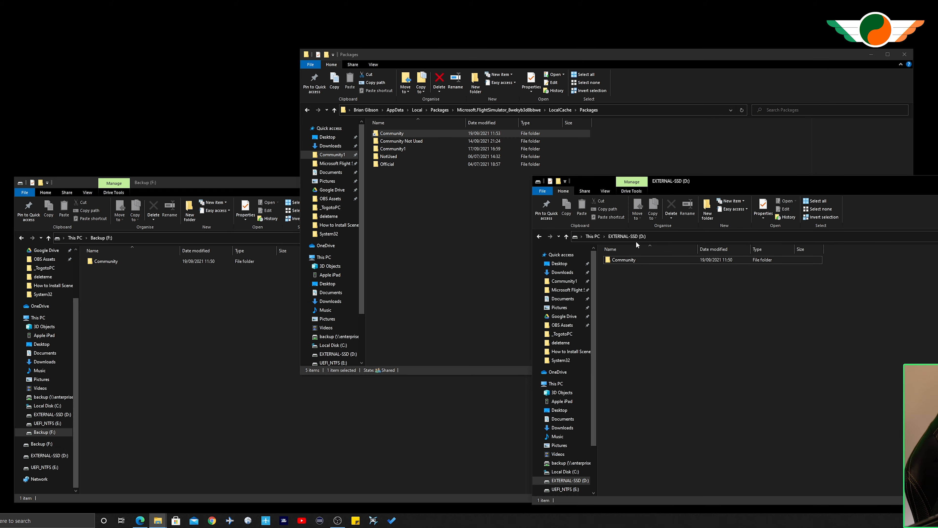
mouse_move(627, 269)
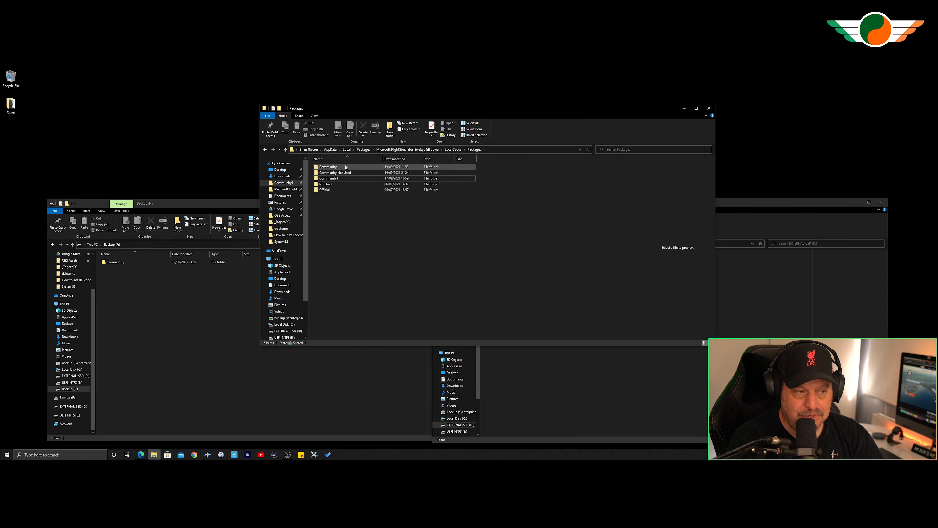
mouse_move(332, 168)
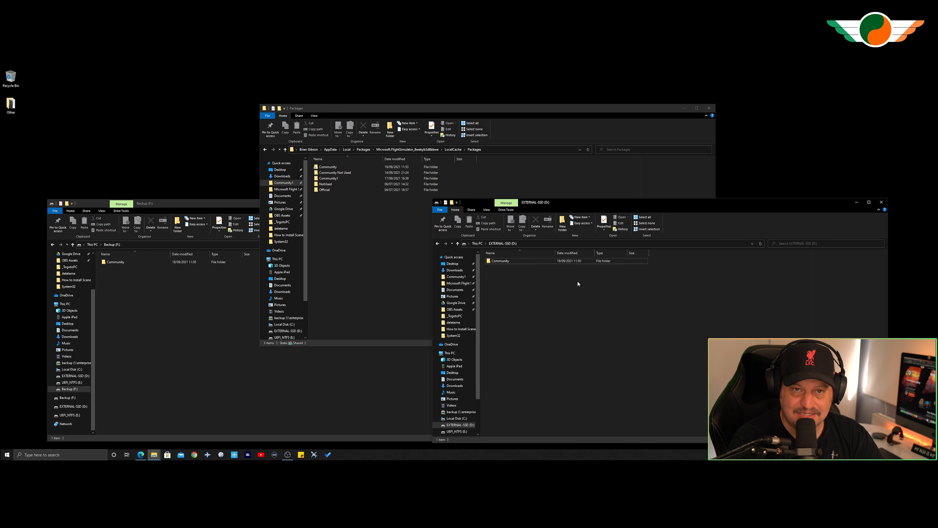
mouse_move(389, 226)
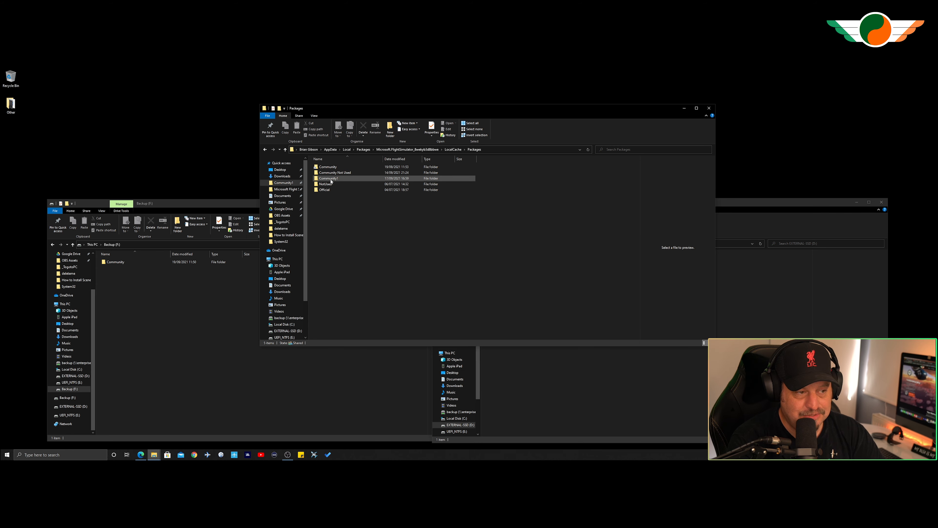
left_click(329, 178)
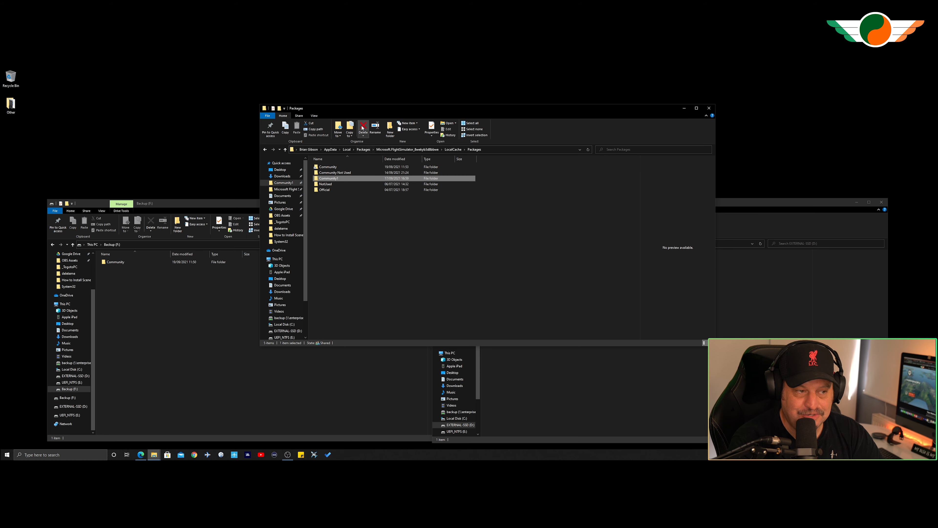
mouse_move(363, 126)
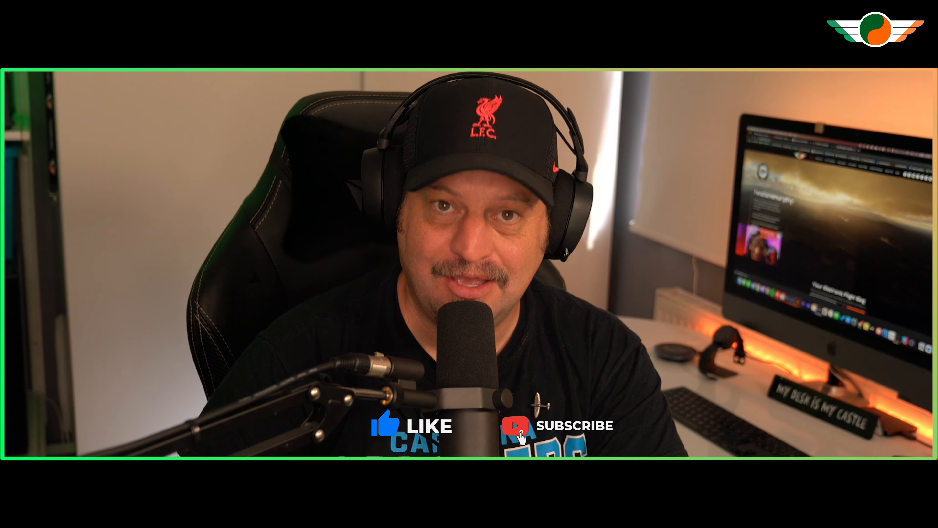
left_click(519, 425)
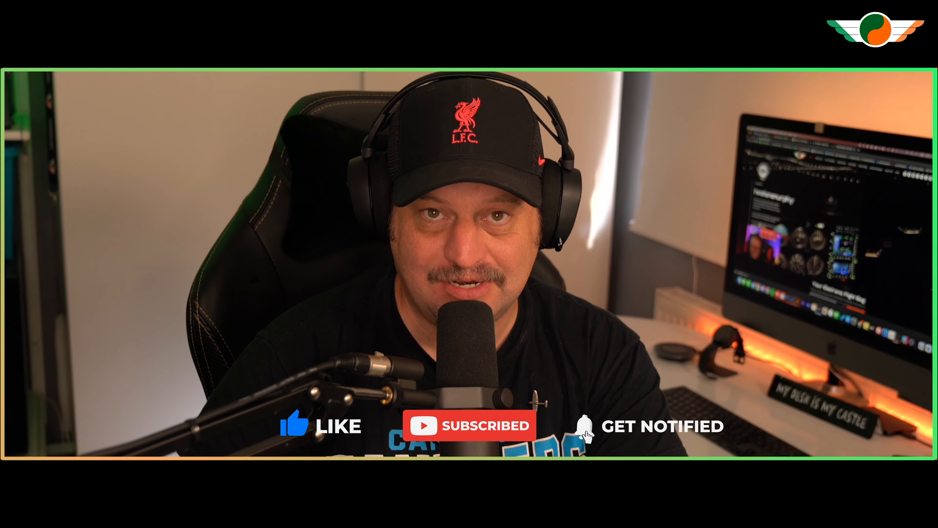